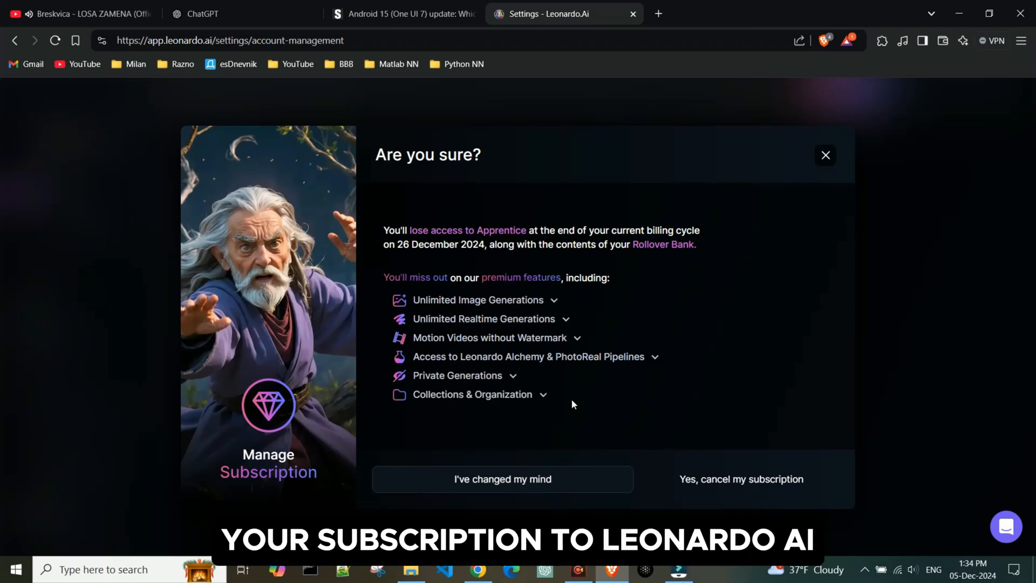
pyautogui.moveTo(477, 324)
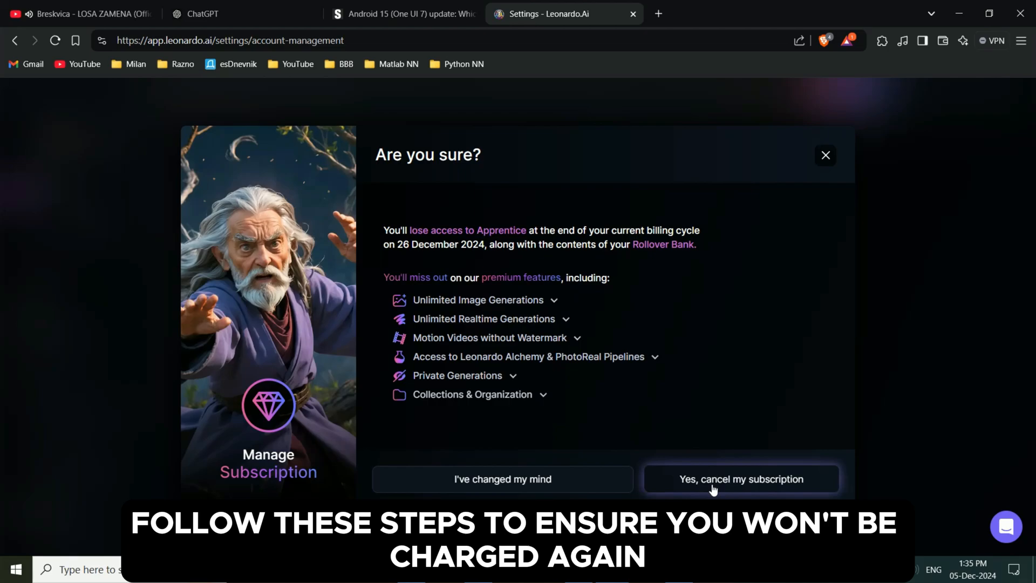
pyautogui.moveTo(712, 443)
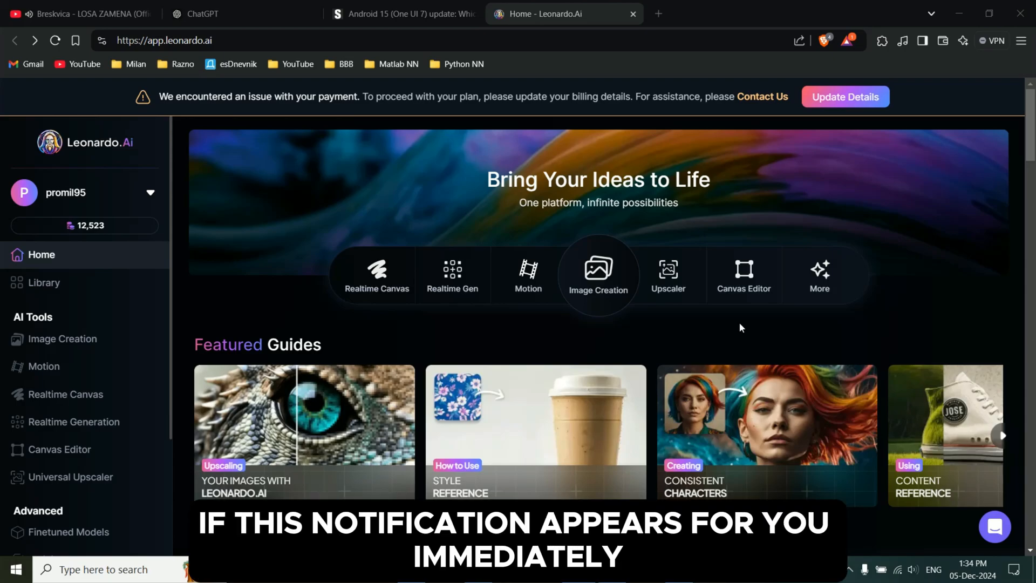
pyautogui.moveTo(844, 96)
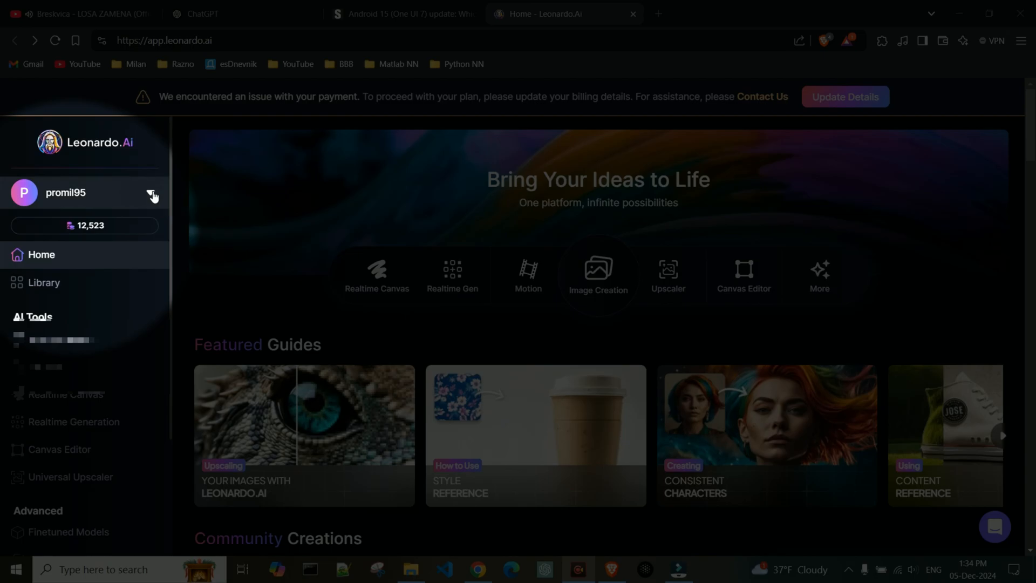
# Step: Open Settings from the account menu under the username in the sidebar
pyautogui.click(152, 195)
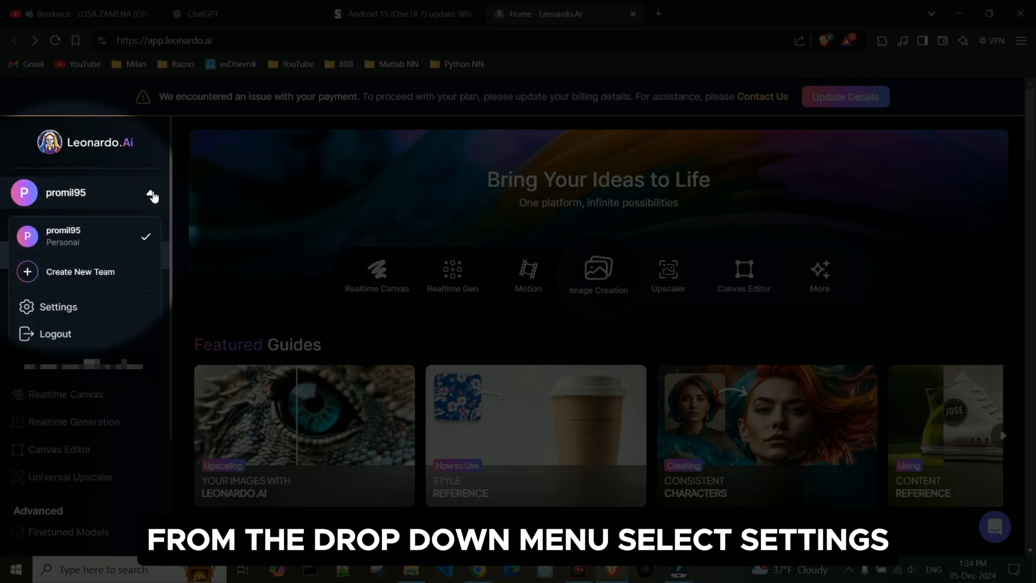
pyautogui.moveTo(58, 306)
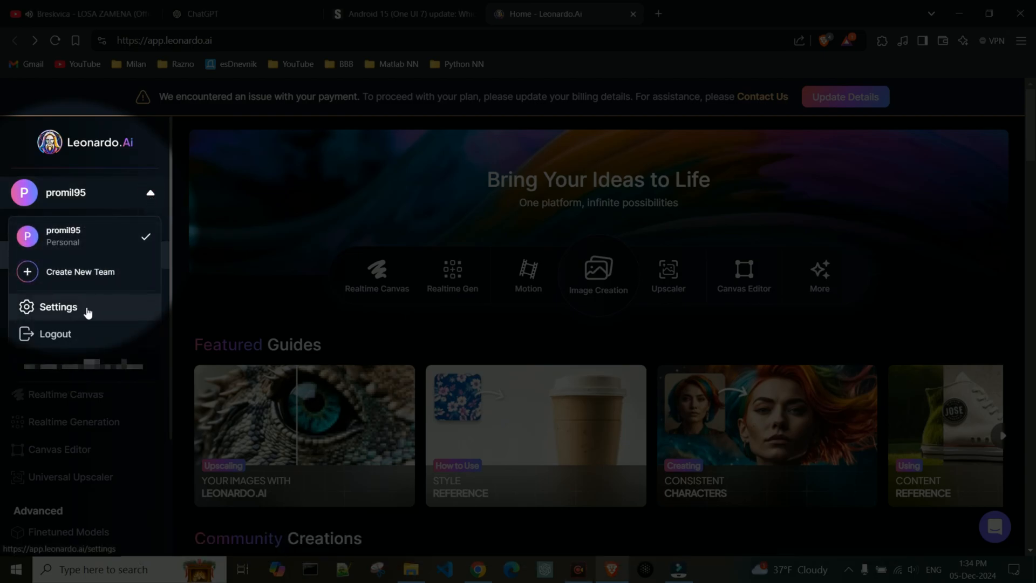
pyautogui.click(59, 307)
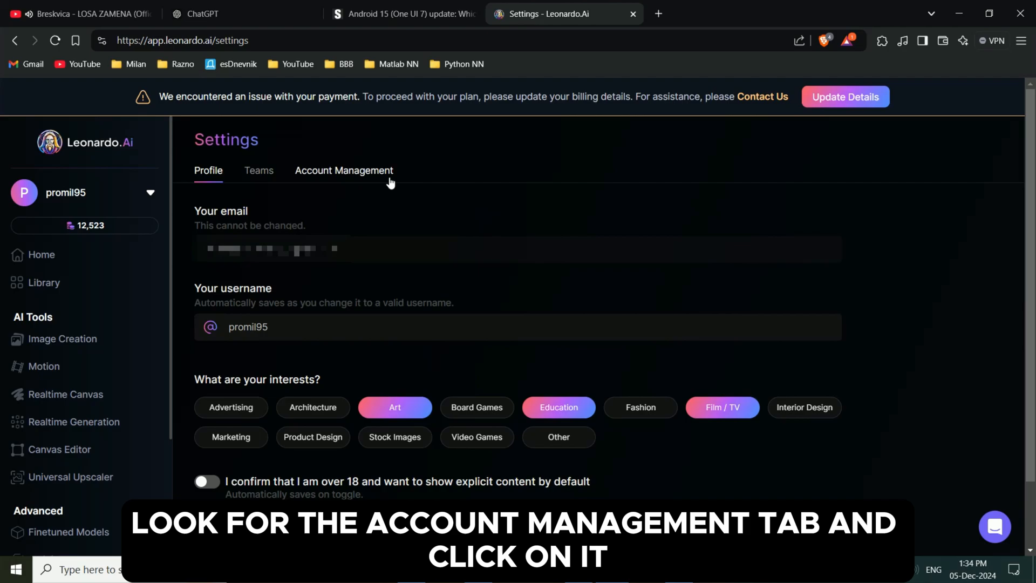
# Step: Switch the Settings page to the Account Management tab
pyautogui.click(343, 170)
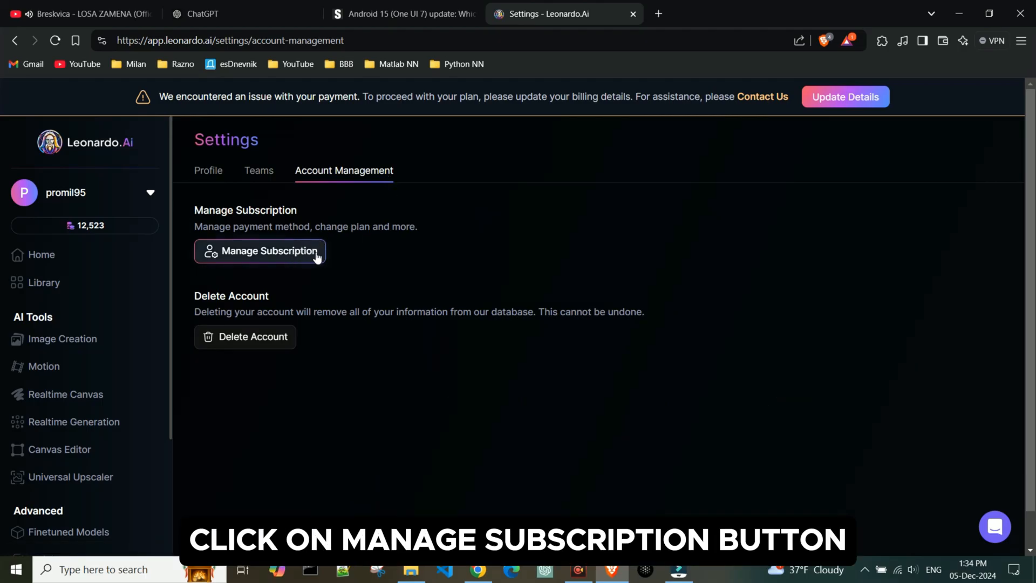
# Step: Choose Manage Subscription, then Cancel Your Subscription to reach the 'Are you sure?' warning
pyautogui.click(260, 251)
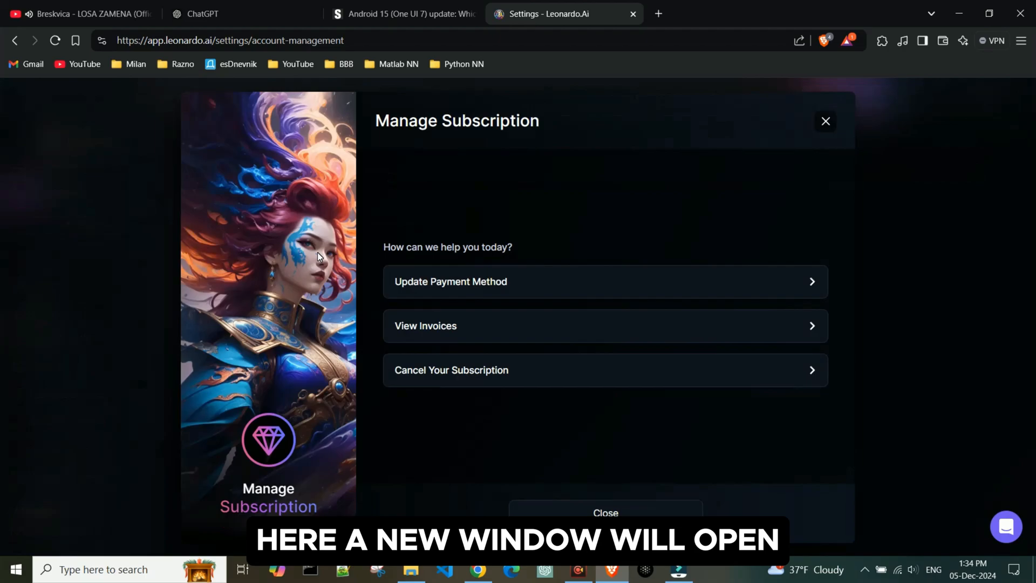
pyautogui.moveTo(334, 254)
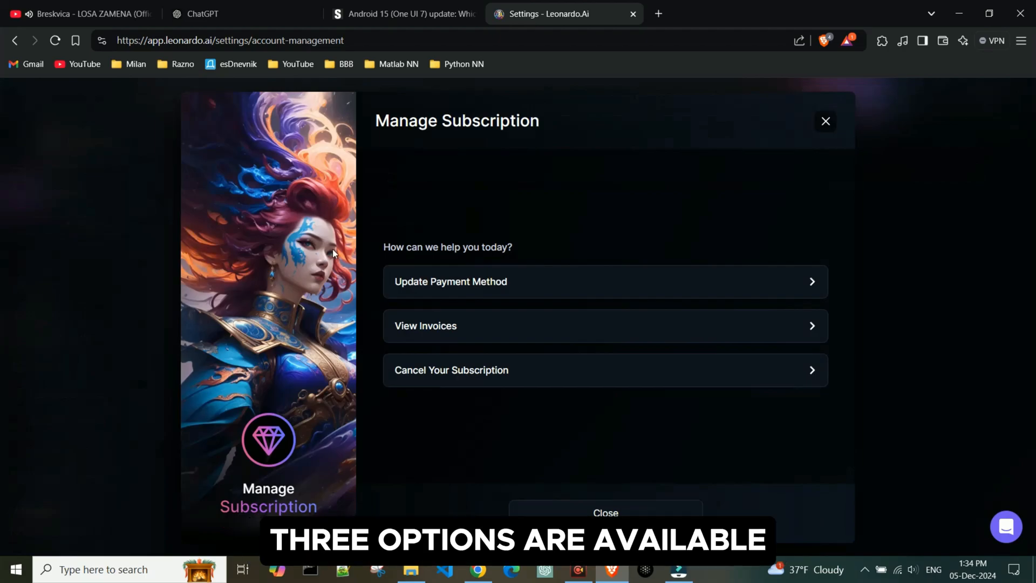
pyautogui.moveTo(400, 239)
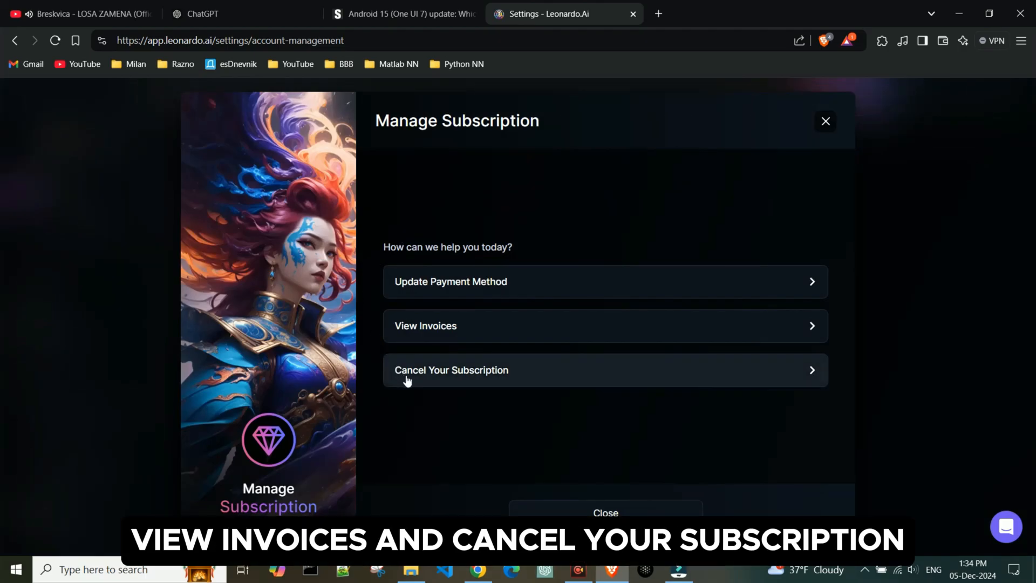
pyautogui.moveTo(509, 402)
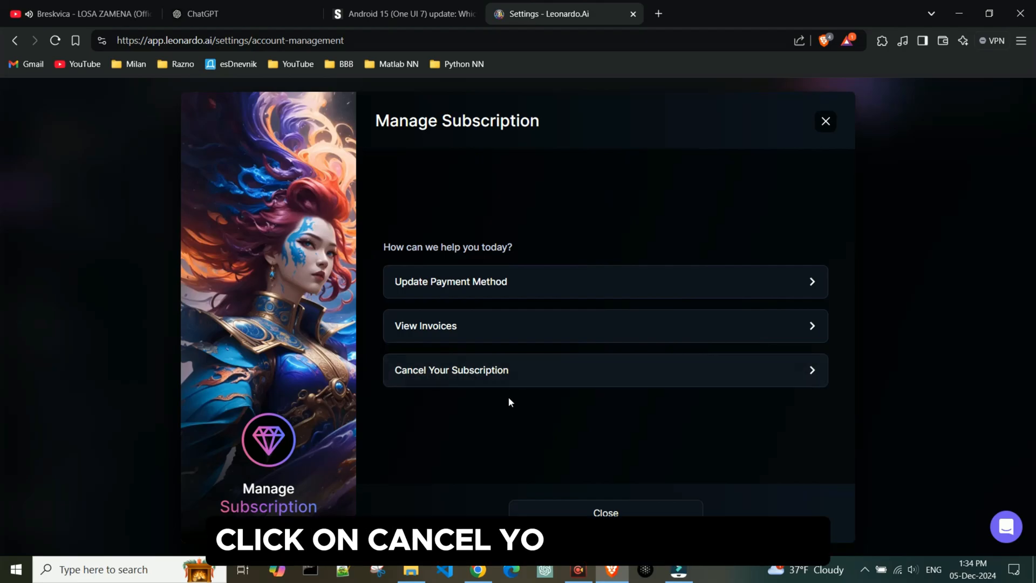
pyautogui.click(451, 369)
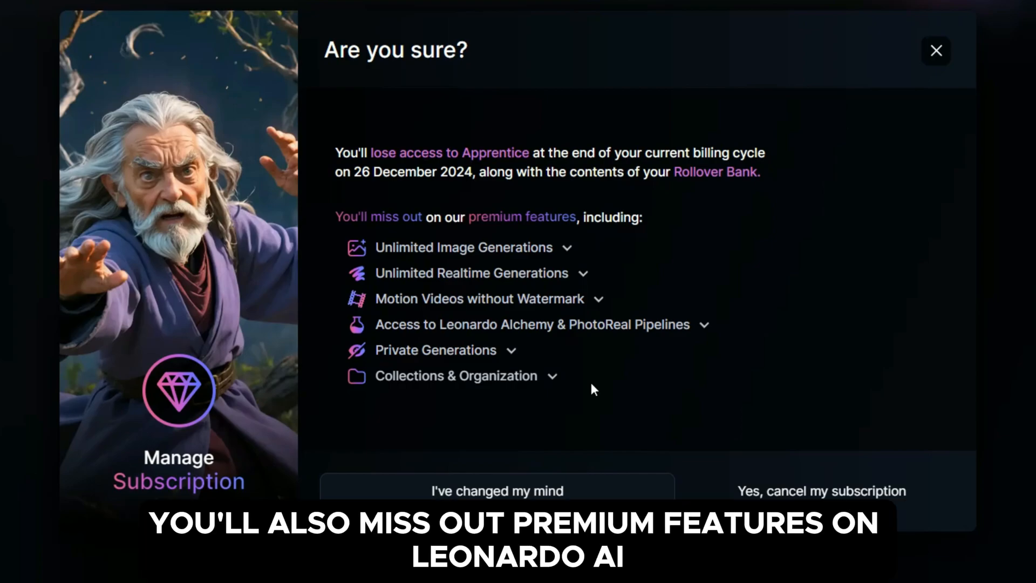
pyautogui.moveTo(464, 279)
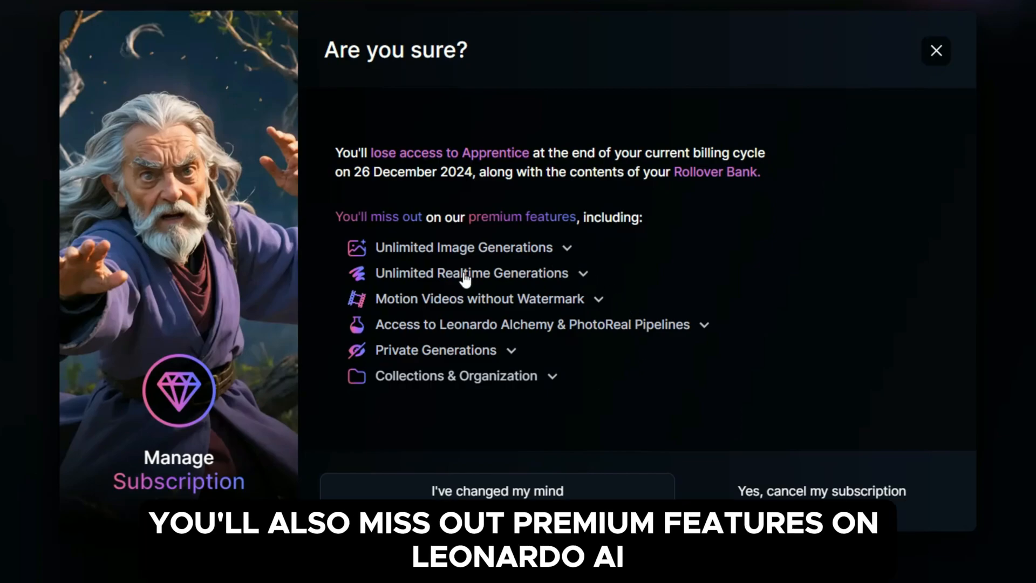
pyautogui.moveTo(749, 496)
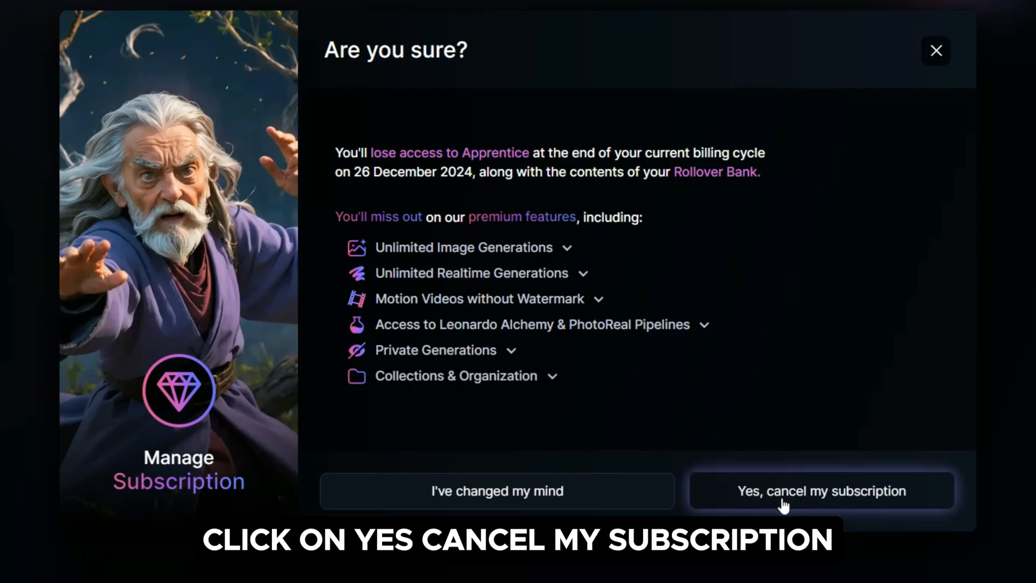
pyautogui.moveTo(783, 442)
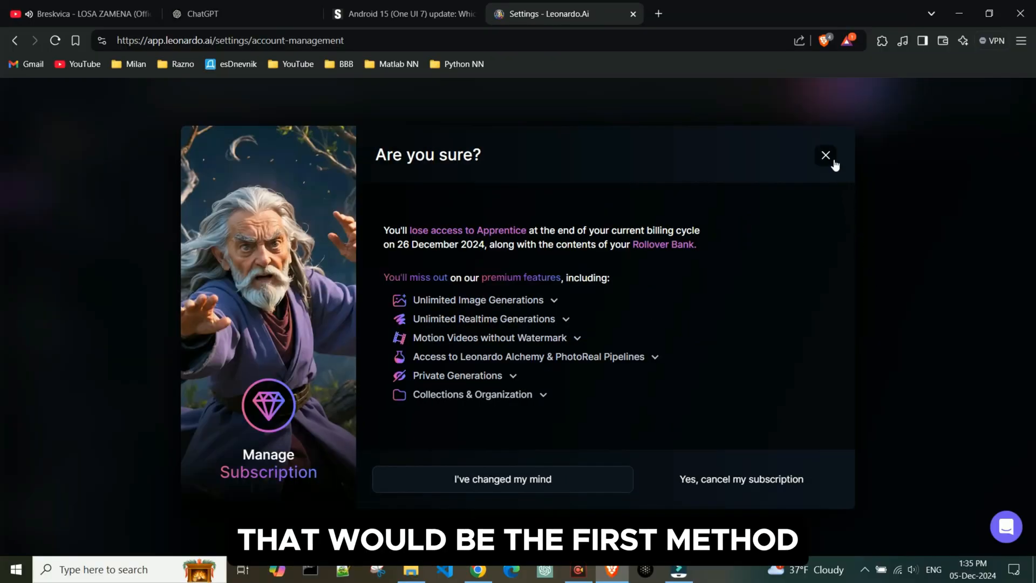
# Step: Dismiss the cancellation warning without cancelling and choose Update Details on the payment banner
pyautogui.click(825, 155)
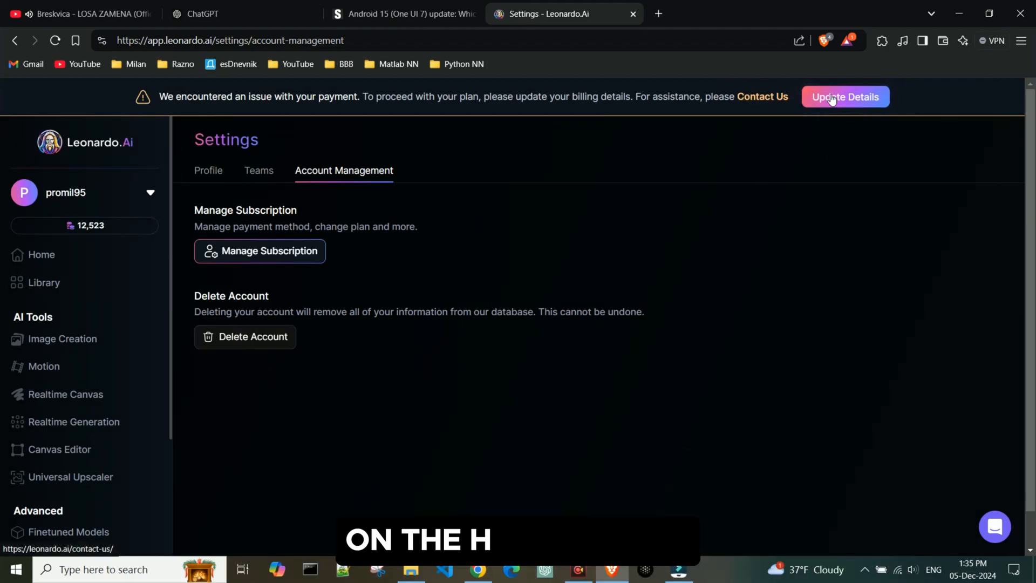
pyautogui.click(845, 98)
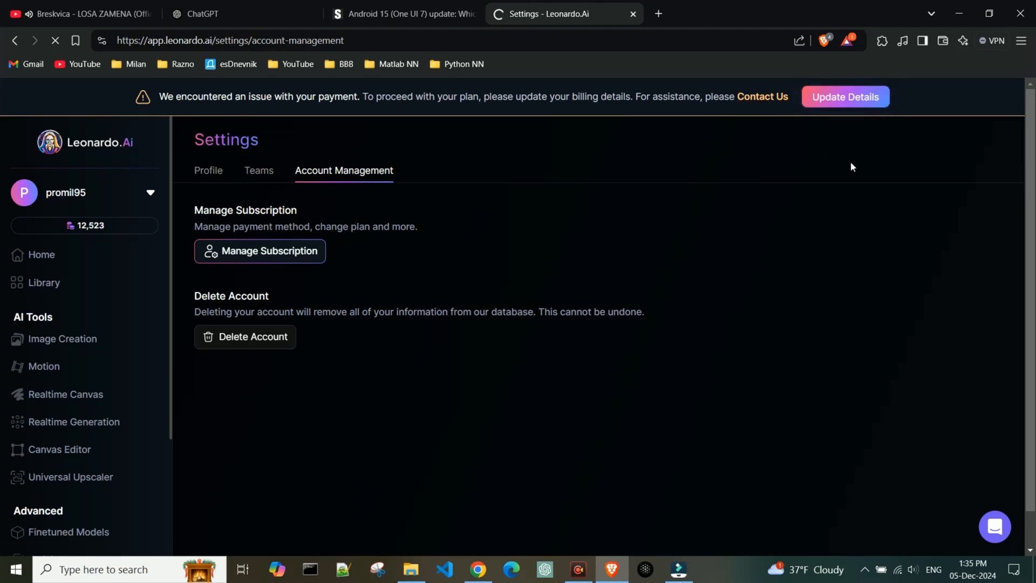